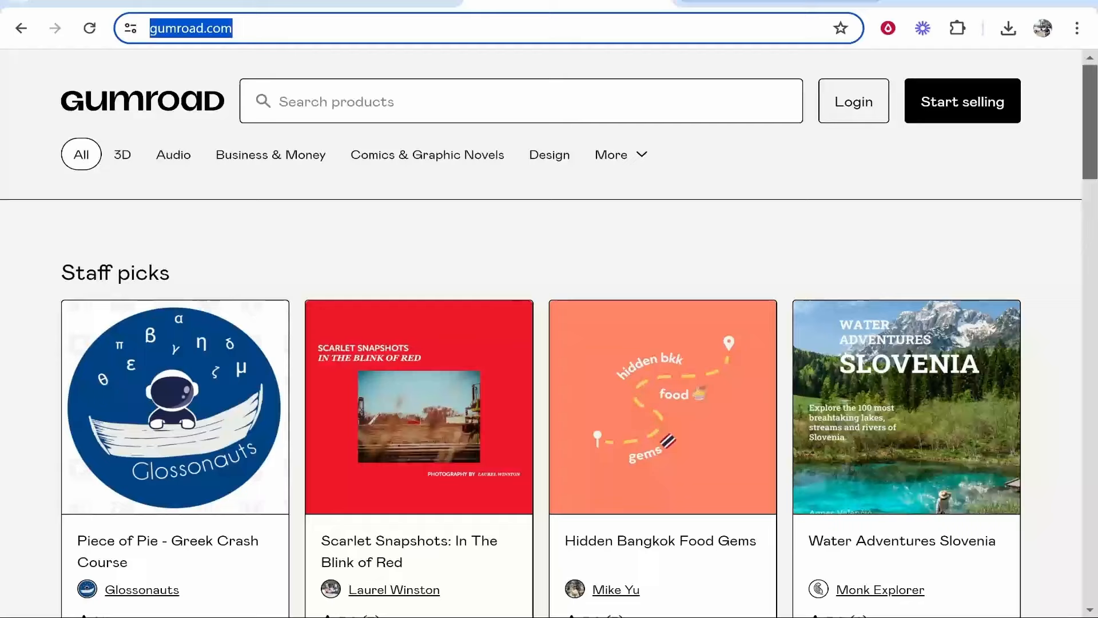
Navigate to gumroad and go to the Start selling page from the homepage.
type("gumroad")
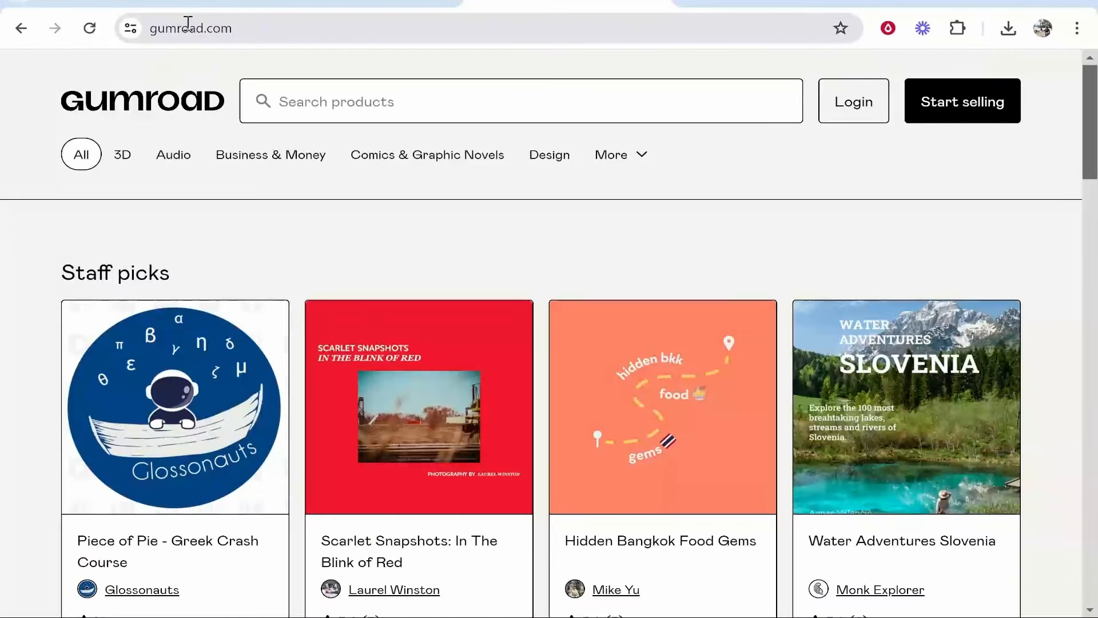
left_click(960, 100)
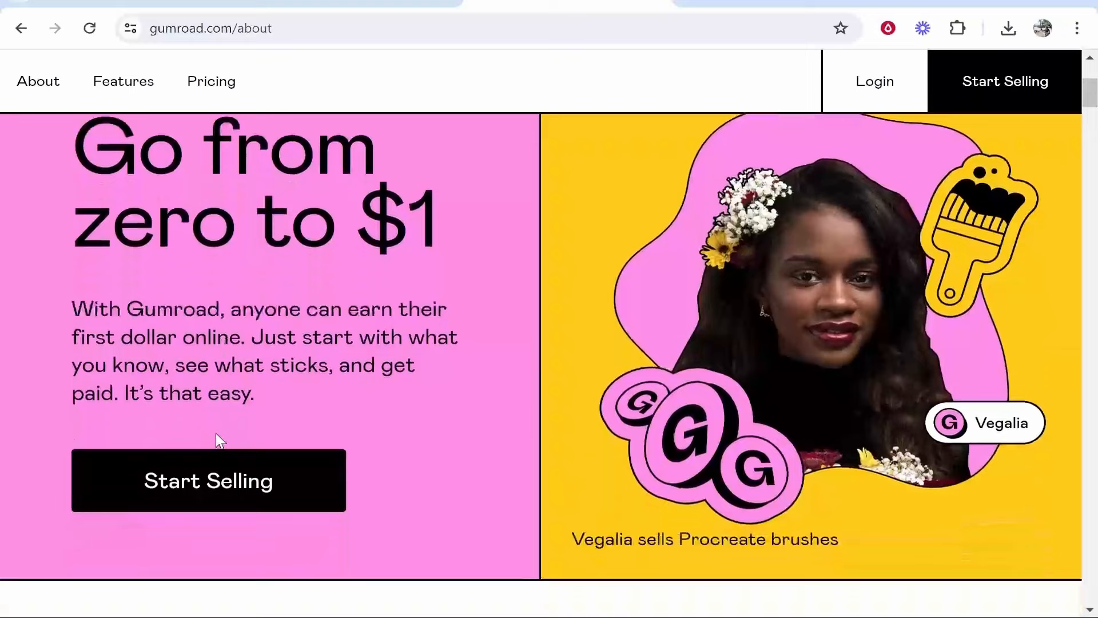
Create a new Gumroad seller account from the sign-up form and reach the dashboard.
left_click(208, 480)
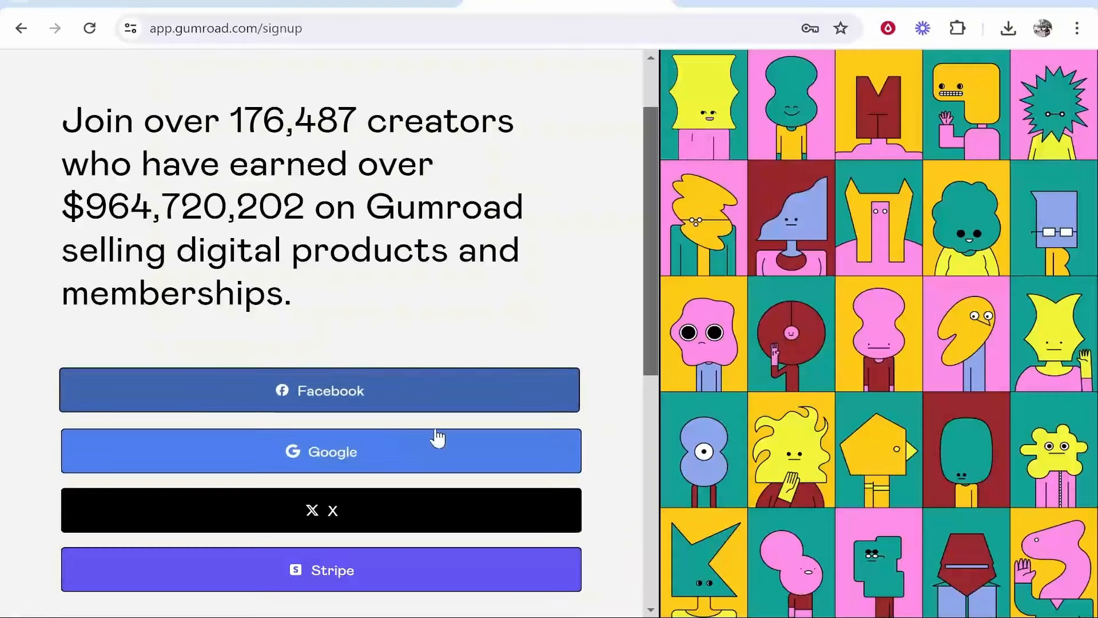
scroll("down", 3)
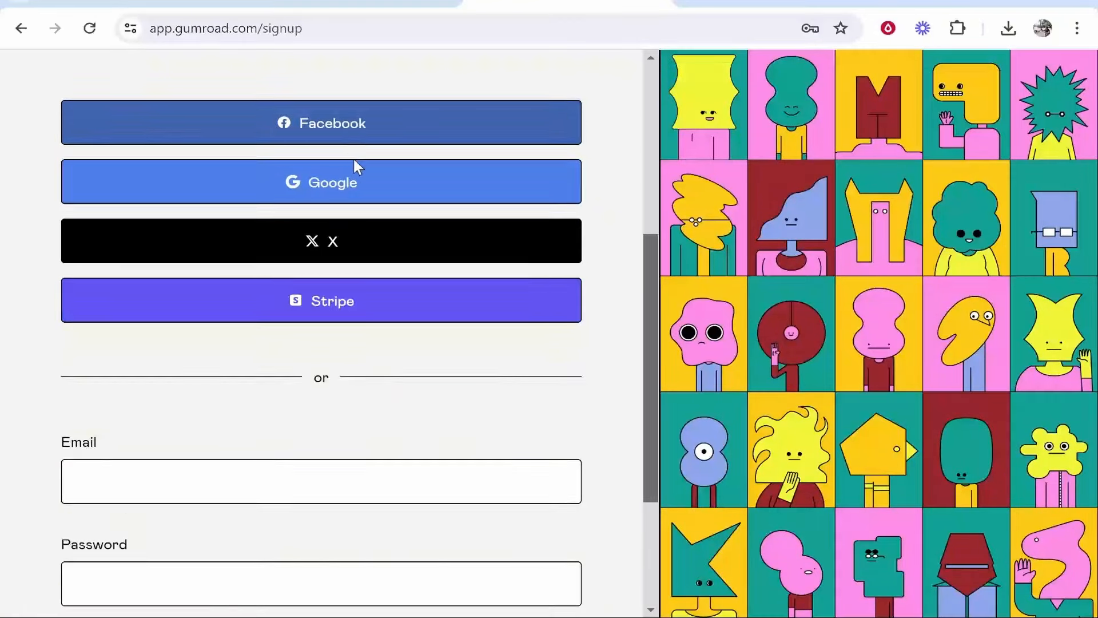
scroll("down", 3)
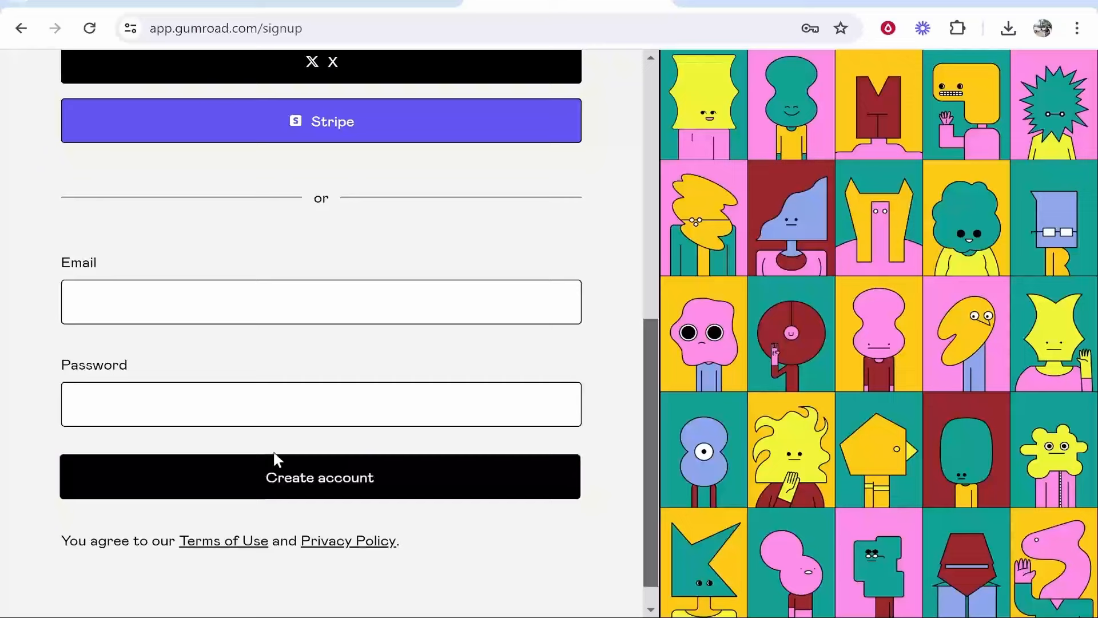
mouse_move(319, 476)
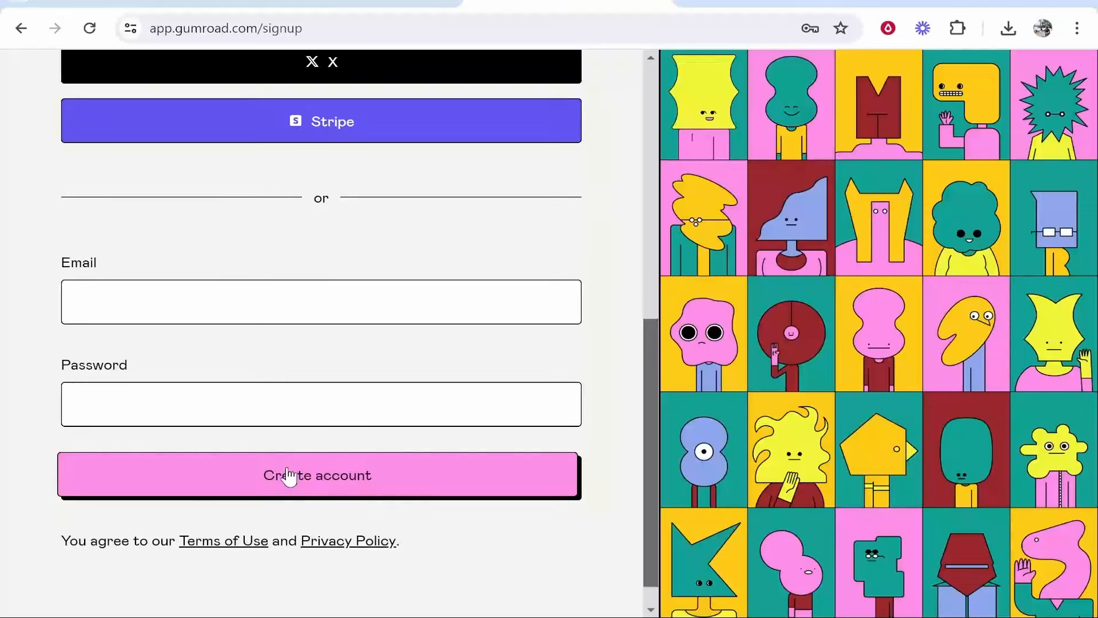
left_click(321, 475)
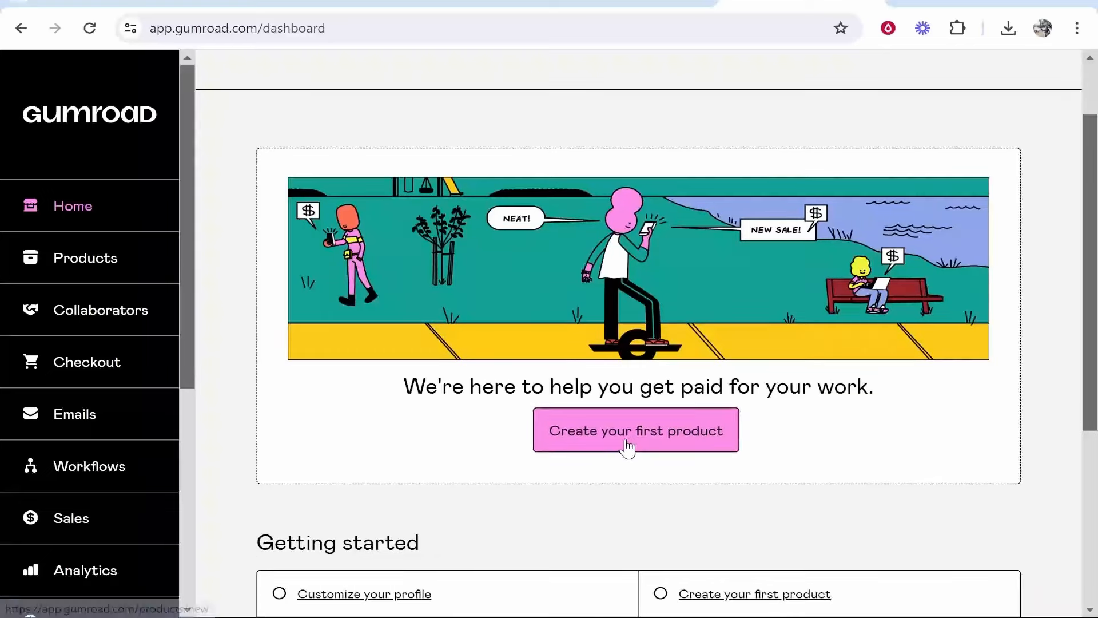
Create a first Digital product named 'YouTube Thumbnail Template' priced at 100 and continue to Customize.
left_click(634, 431)
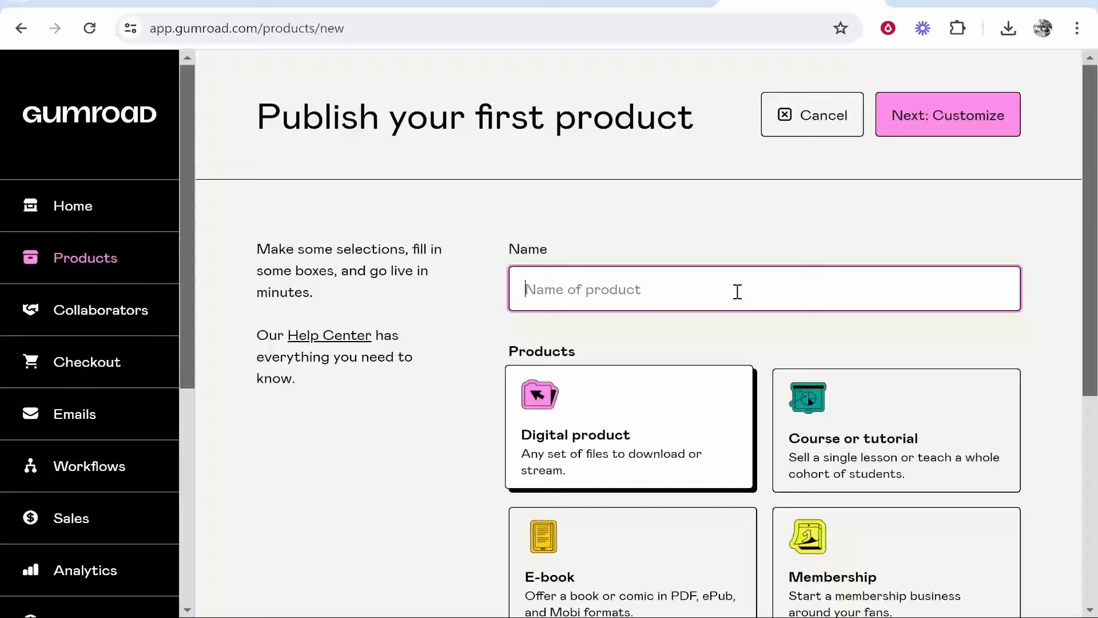
mouse_move(726, 293)
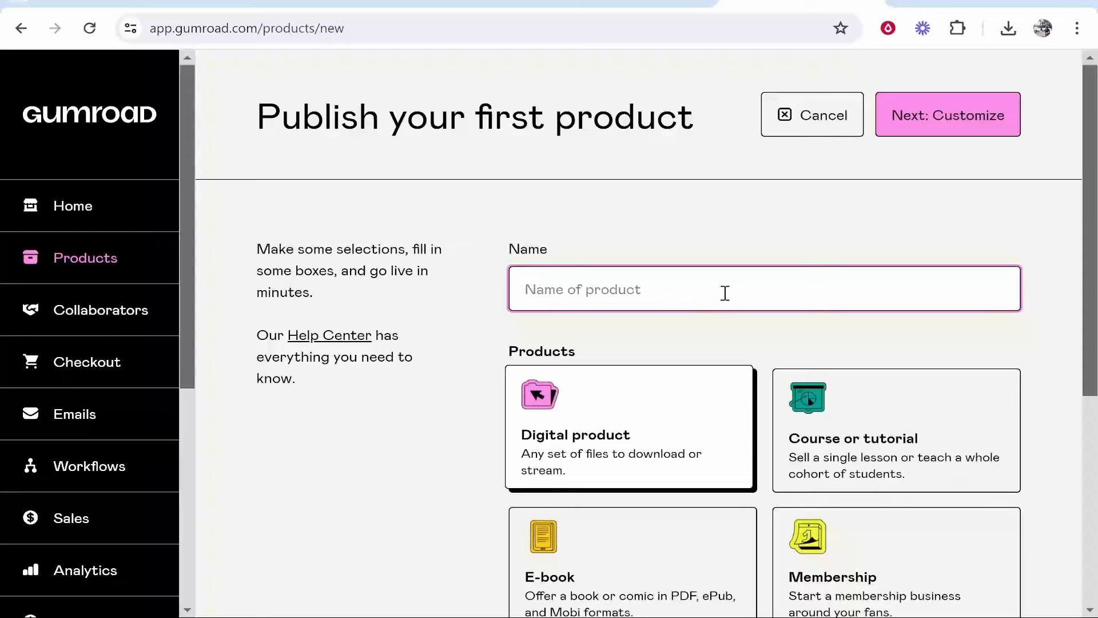
type("YouTube Thumbnail Template")
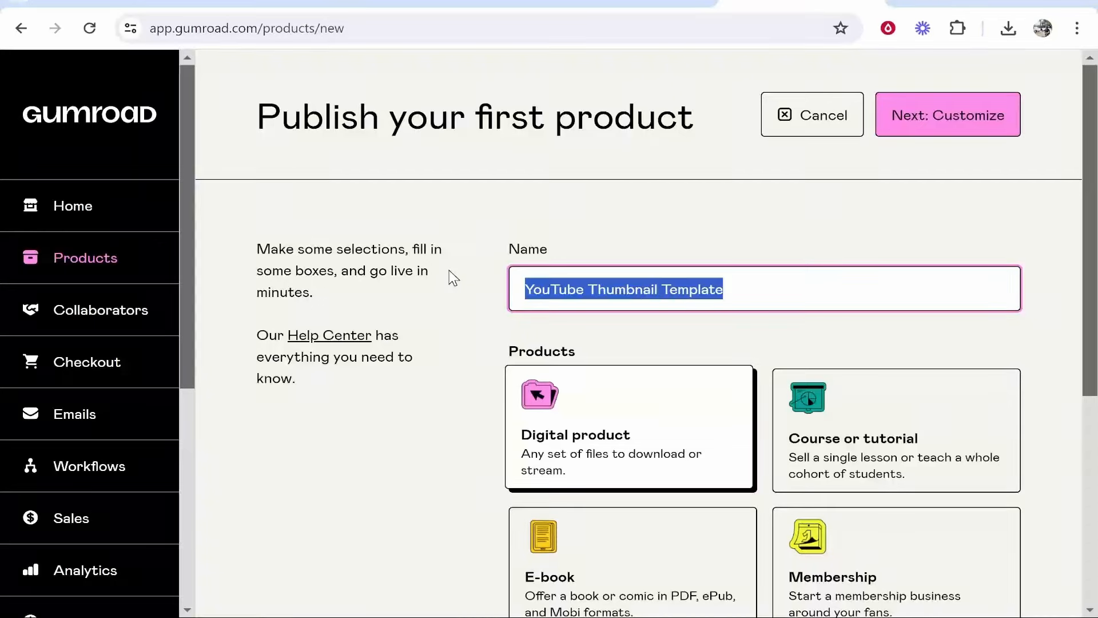
scroll("down", 3)
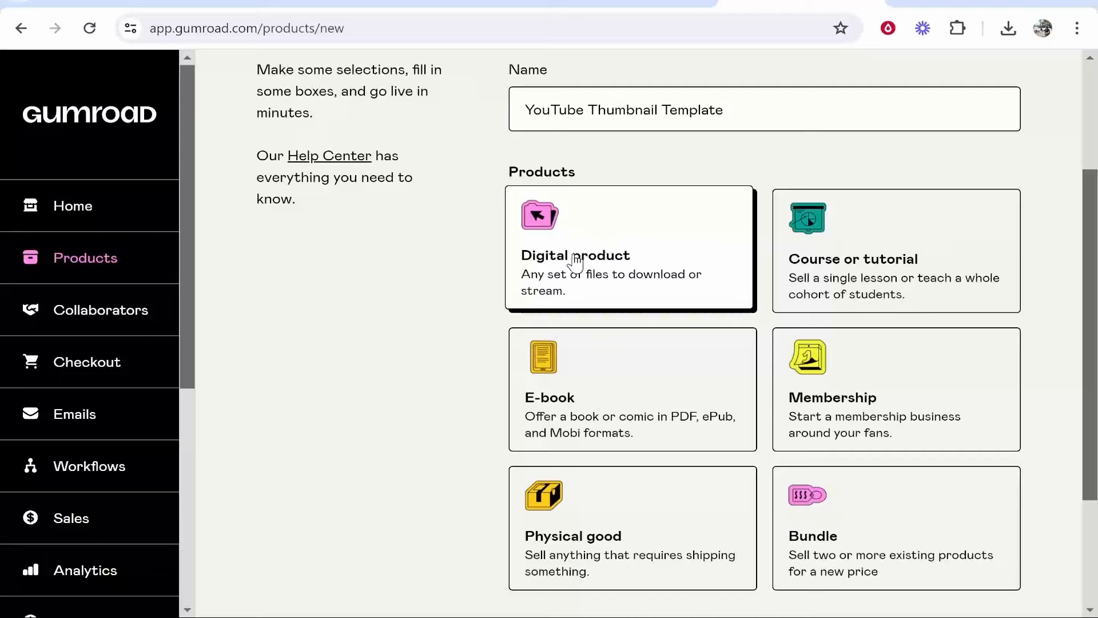
scroll("down", 3)
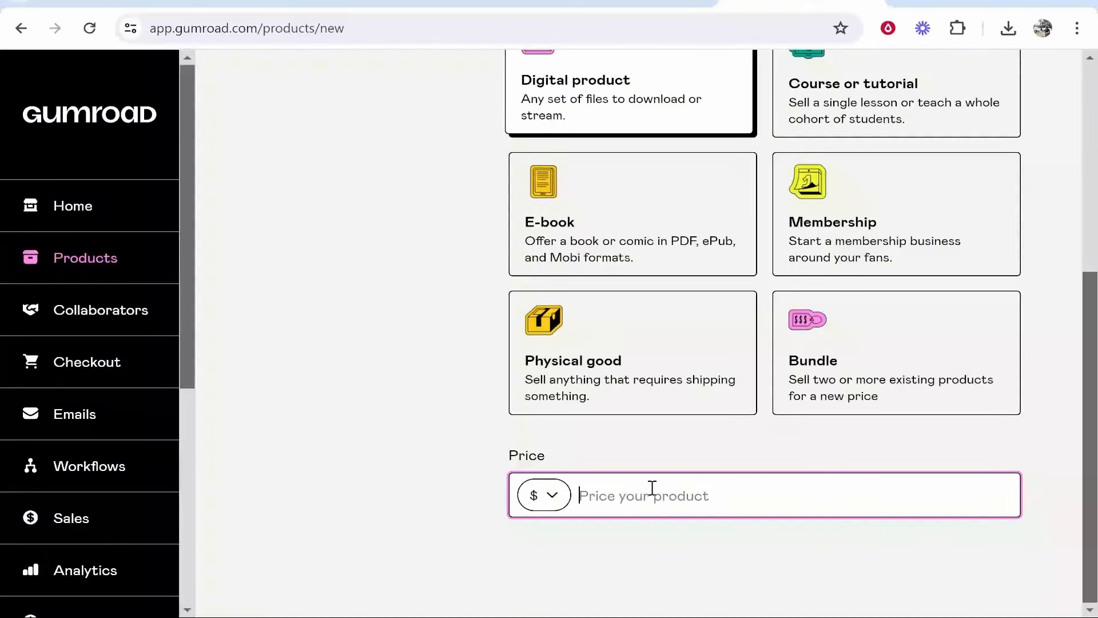
type("100")
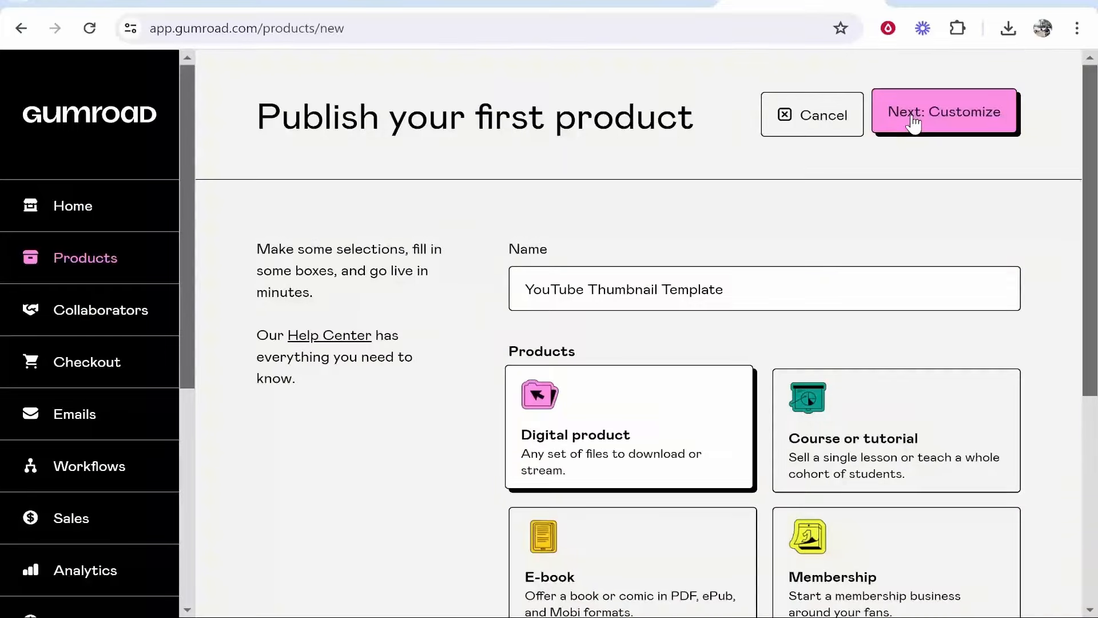
left_click(944, 111)
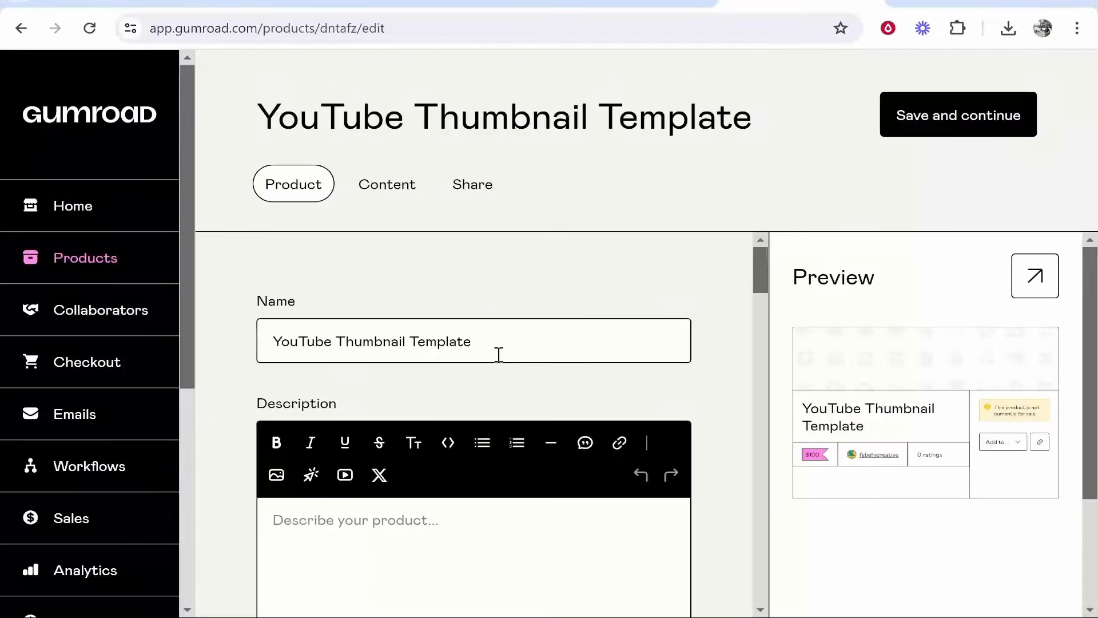
Enter 'thumbnailtemplateyt' in the product editor and switch to the product's Content editor.
scroll("down", 3)
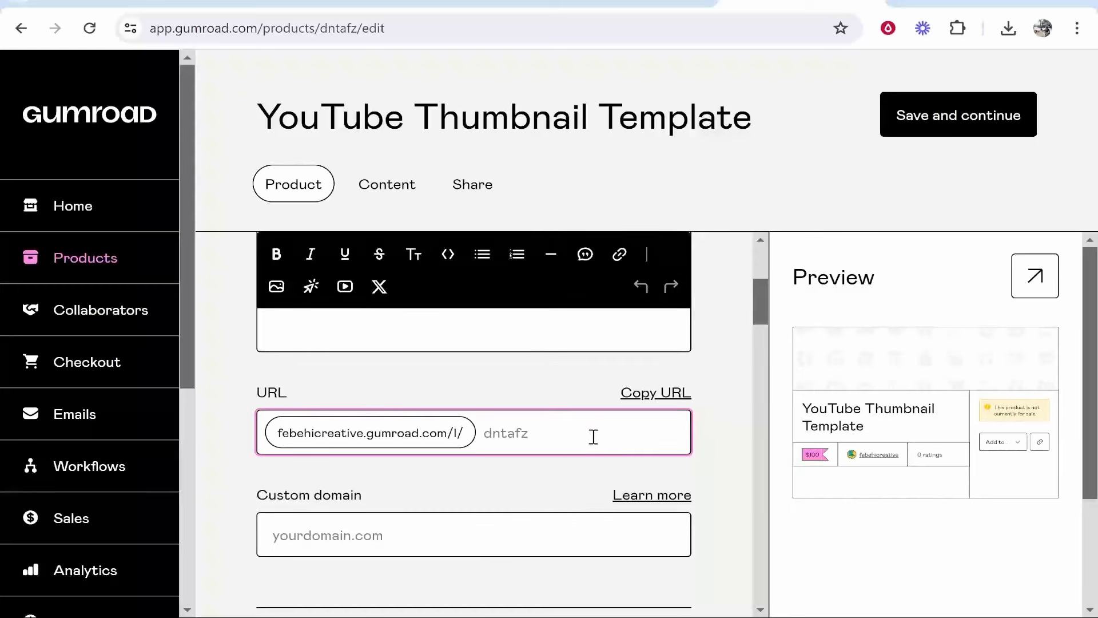
type("thumbnailtemplateyt")
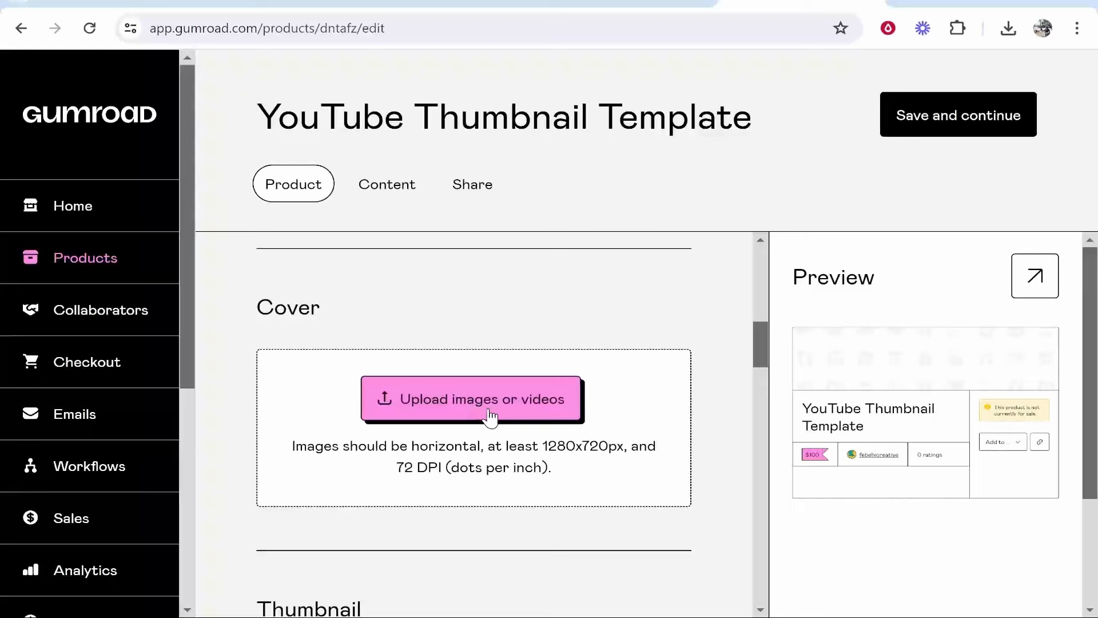
mouse_move(567, 448)
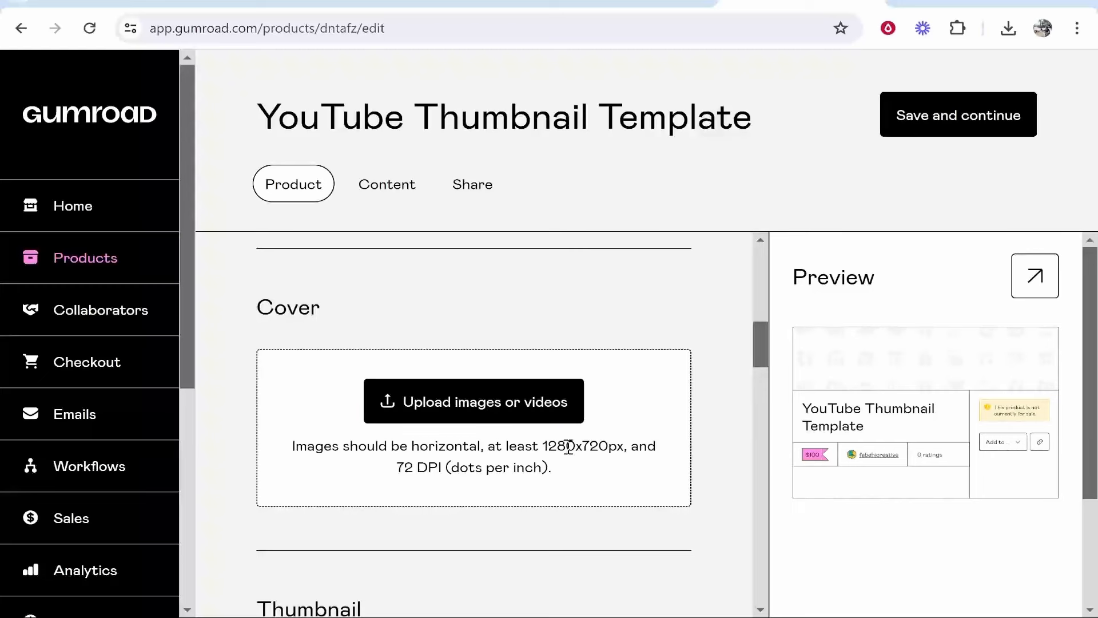
scroll("down", 3)
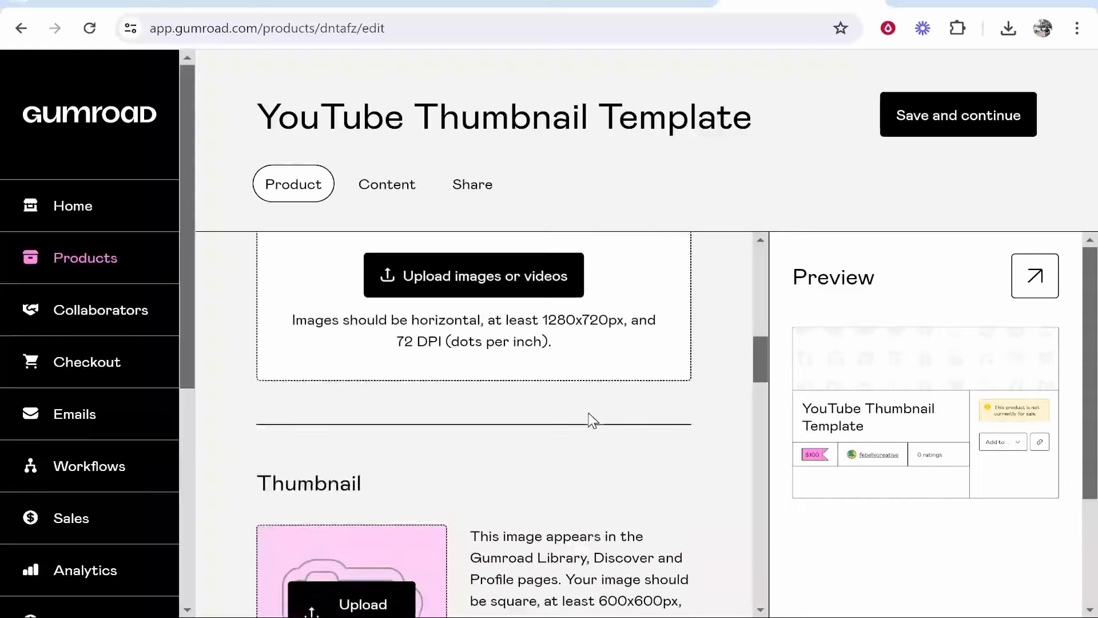
scroll("down", 3)
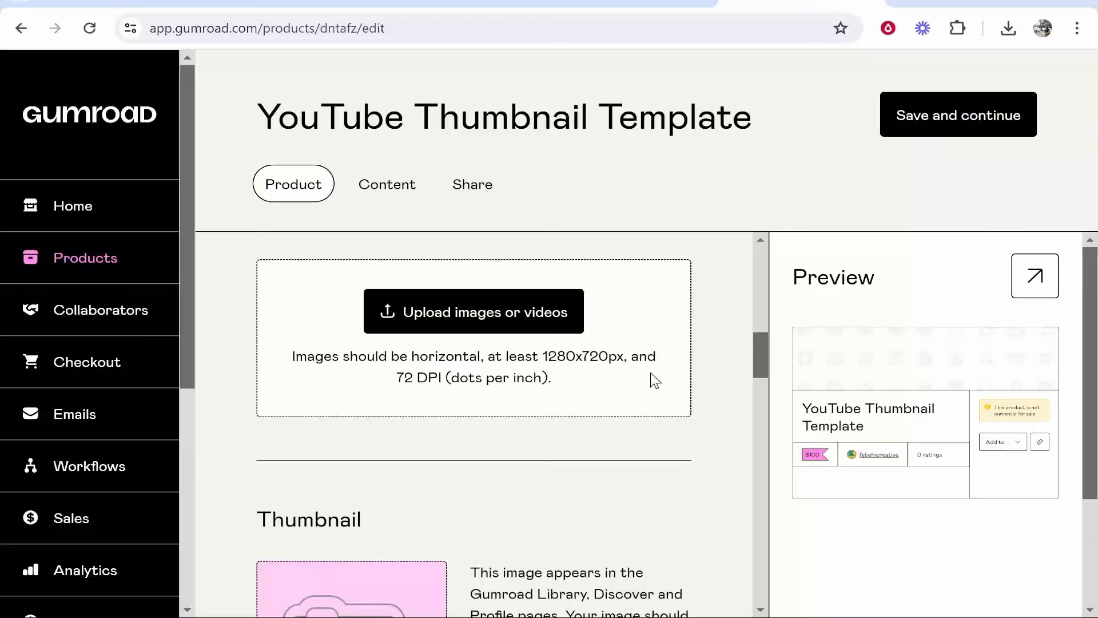
left_click_drag(294, 356, 553, 377)
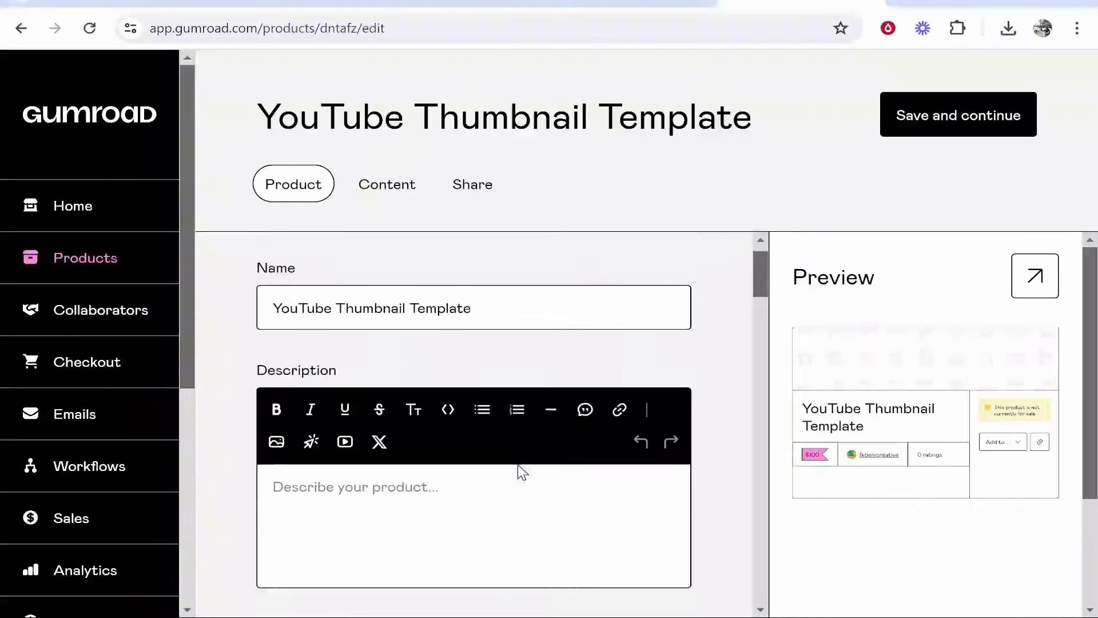
left_click(387, 183)
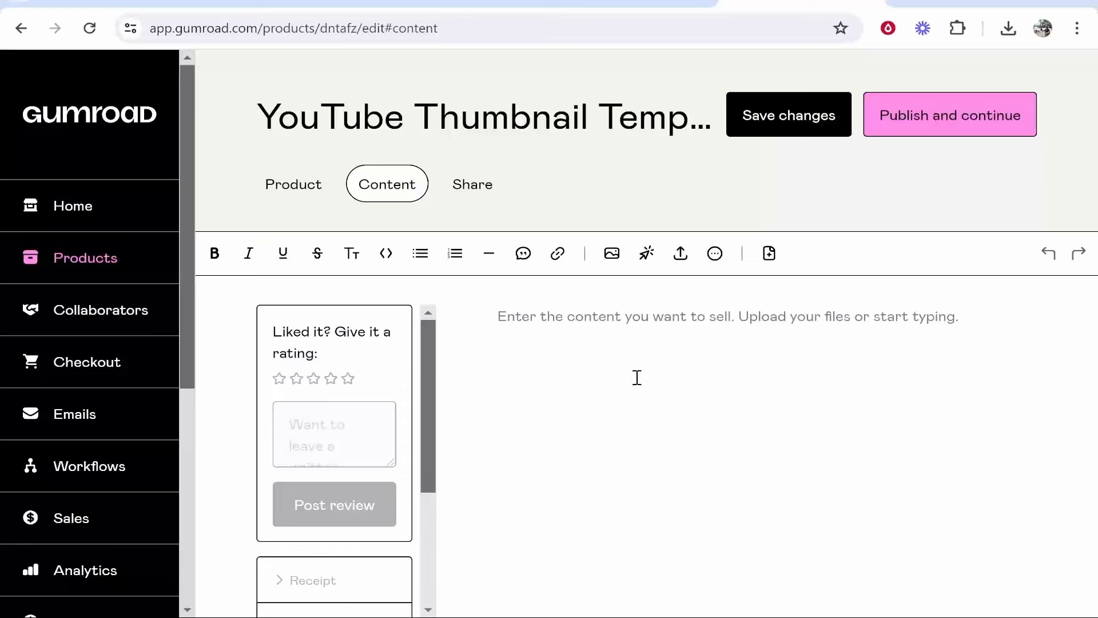
Upload 'Standard Thumbnail - Face & Text copy' PSD from the Desktop as the product content and return to product details.
left_click(678, 253)
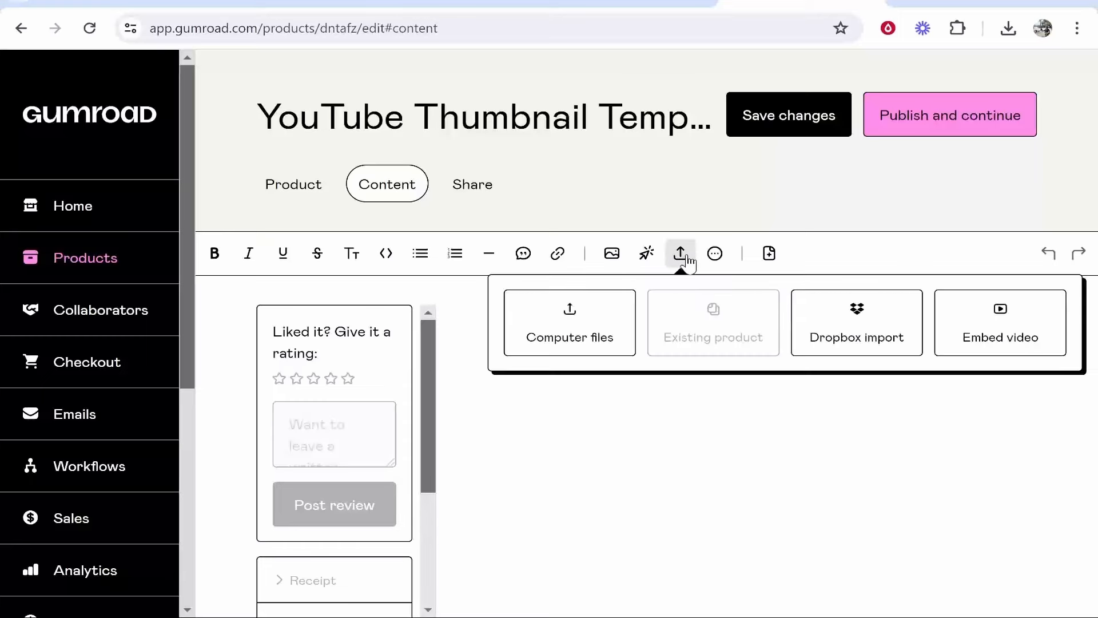
left_click(570, 336)
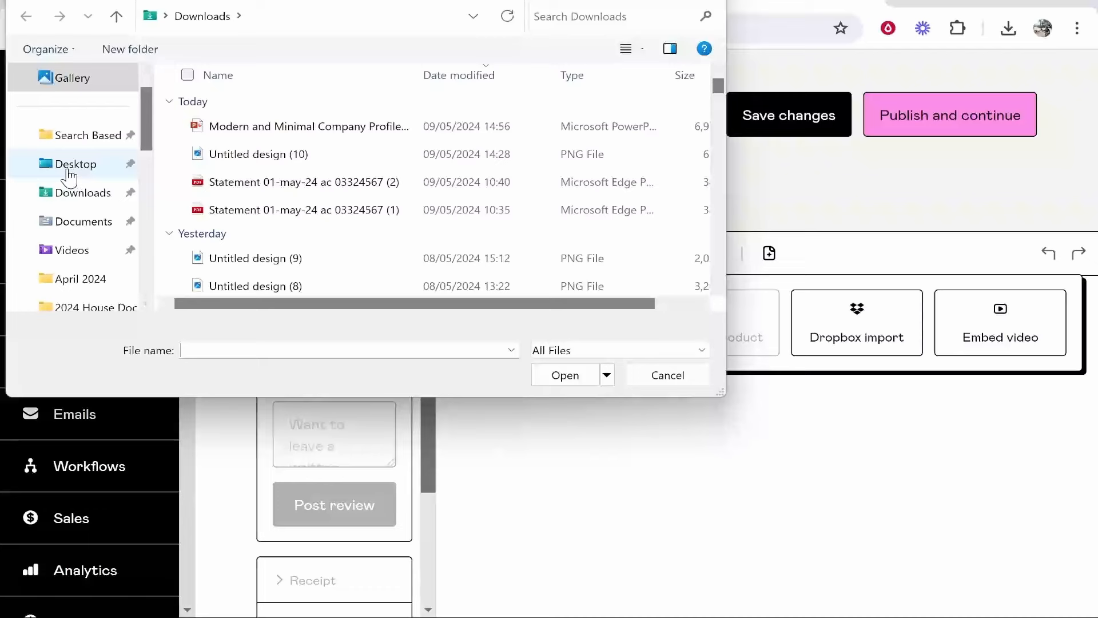
left_click(72, 163)
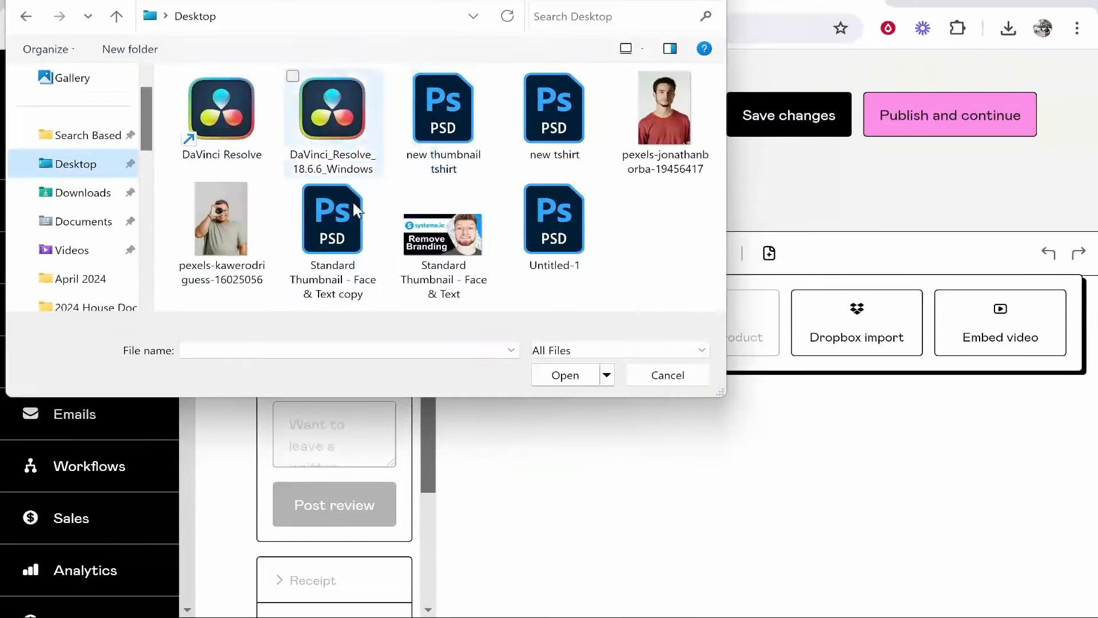
left_click(333, 219)
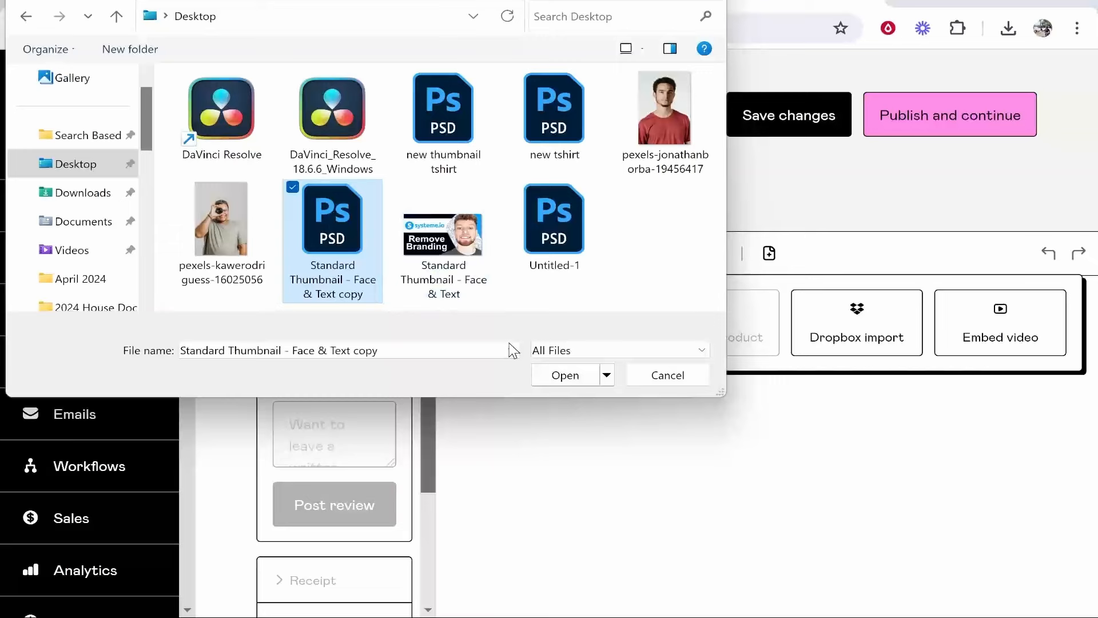
left_click(564, 376)
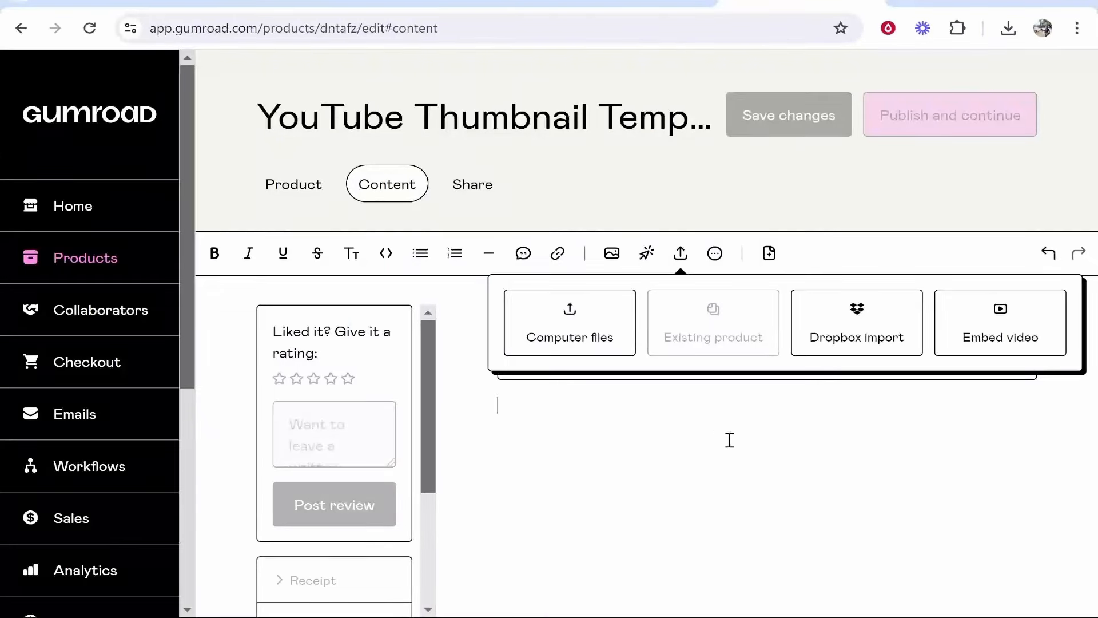
left_click(570, 323)
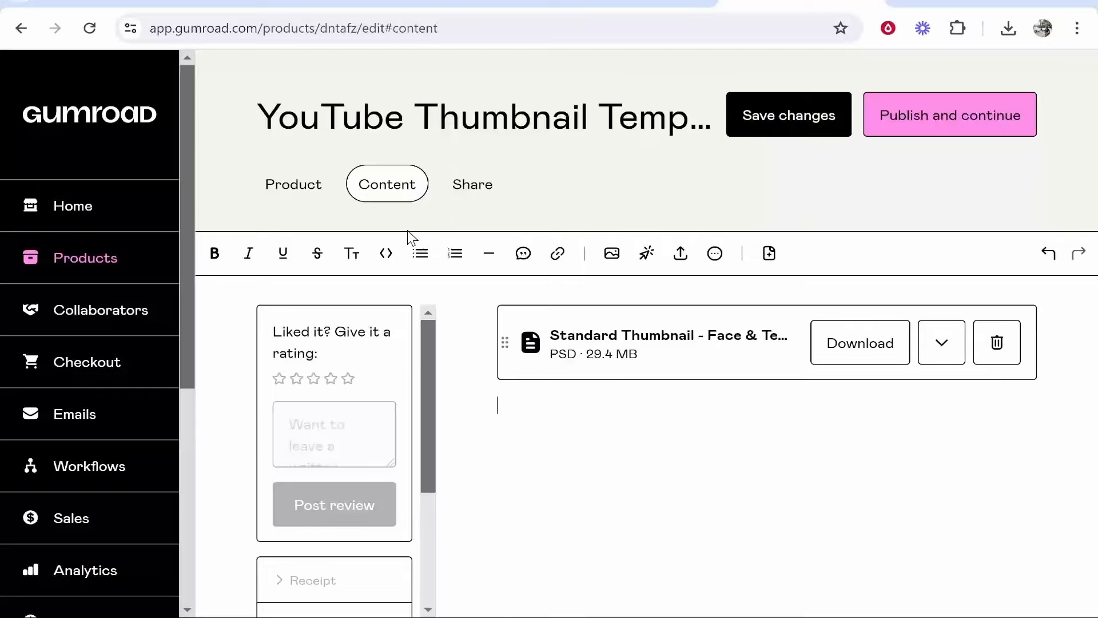
left_click(294, 183)
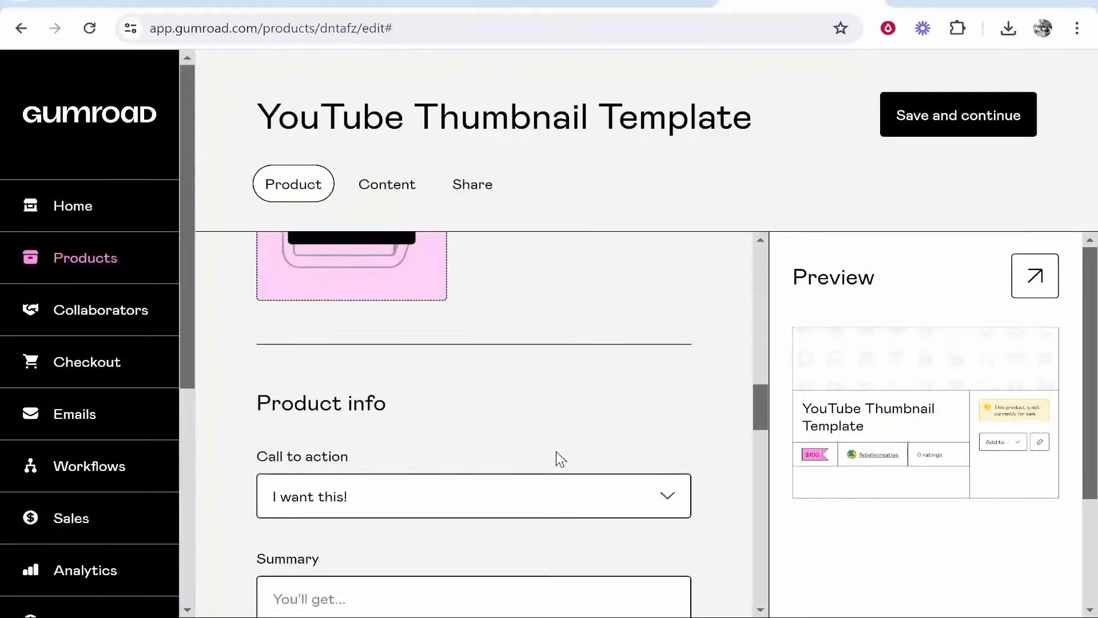
Save the product details and publish the YouTube Thumbnail Template.
scroll("down", 3)
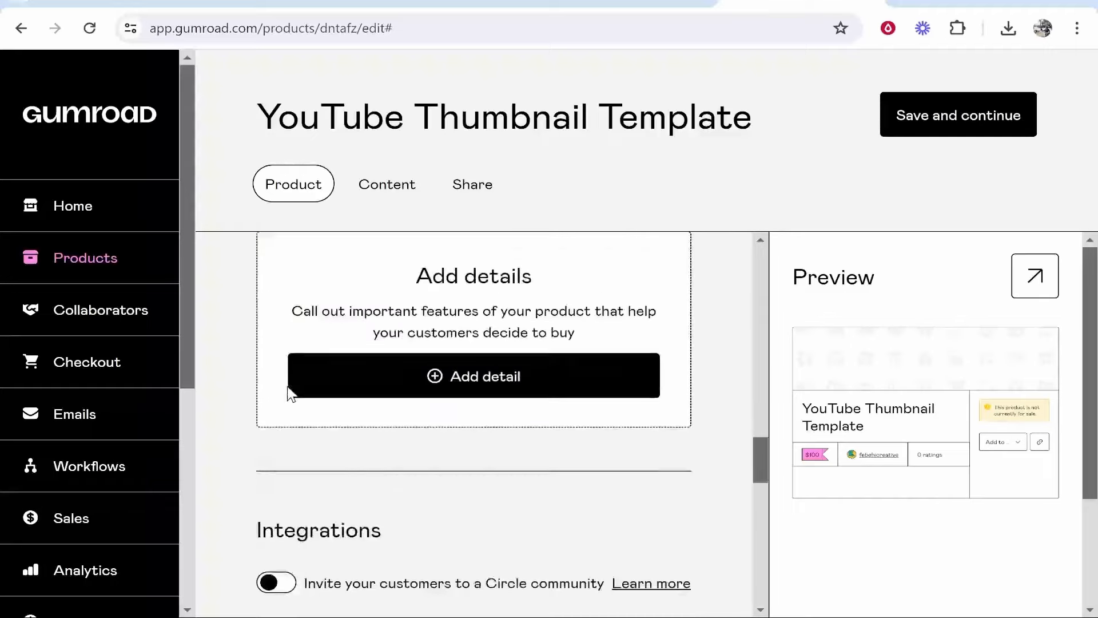
scroll("down", 3)
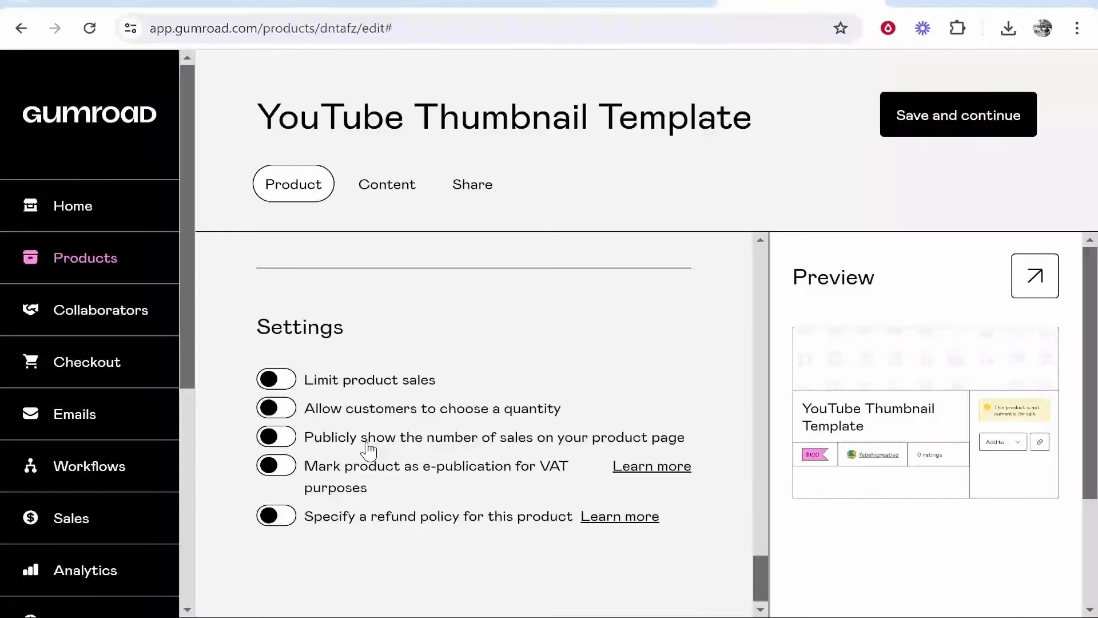
left_click(958, 114)
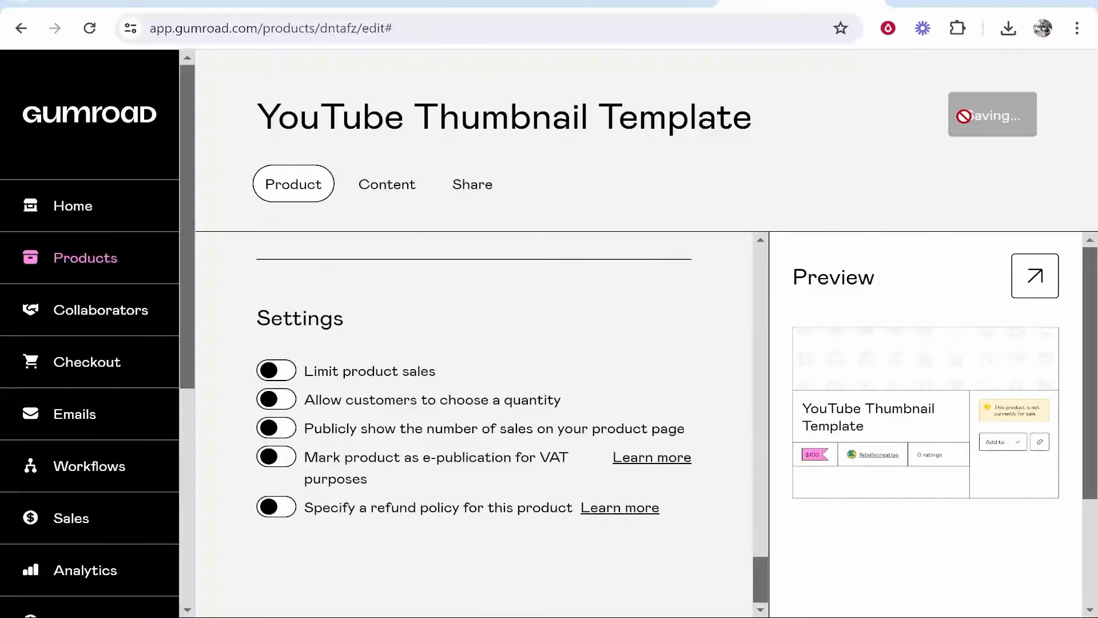
left_click(386, 183)
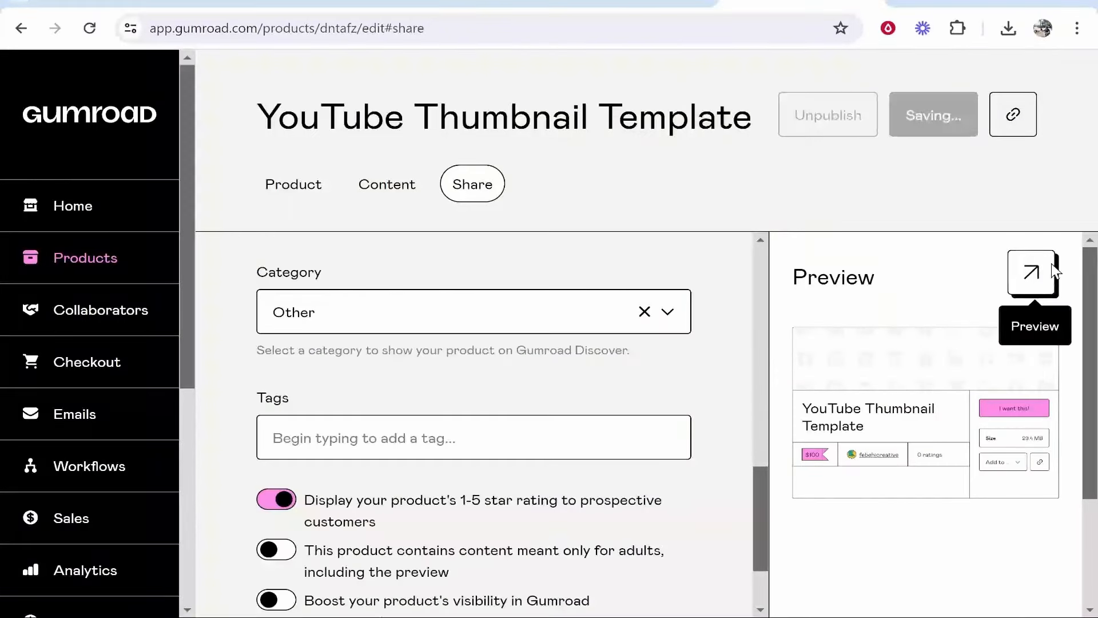
left_click(1031, 274)
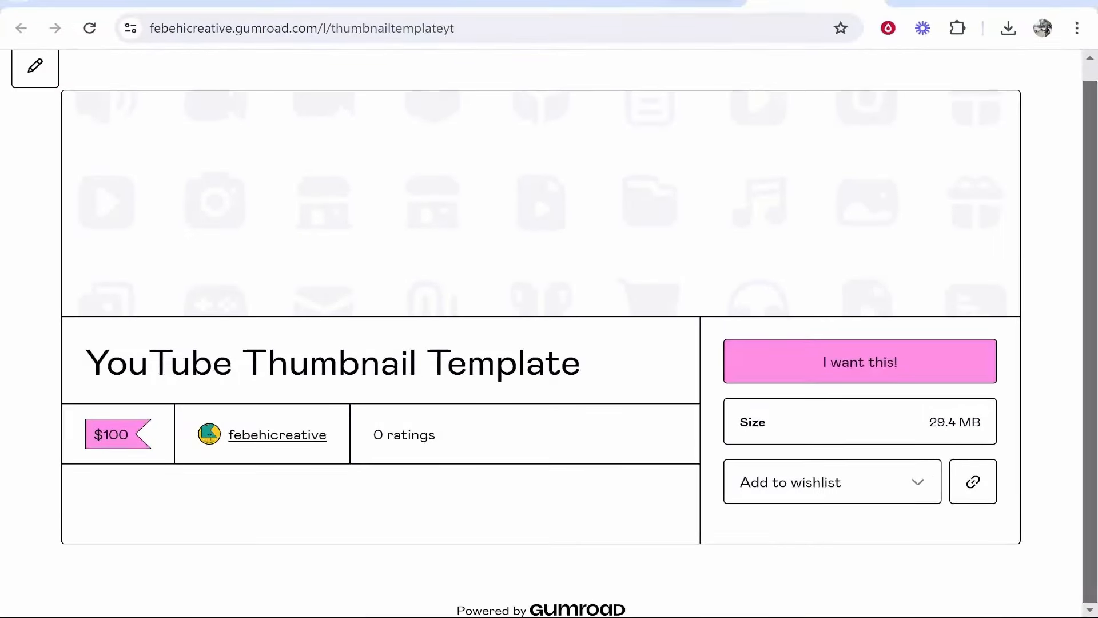
mouse_move(845, 377)
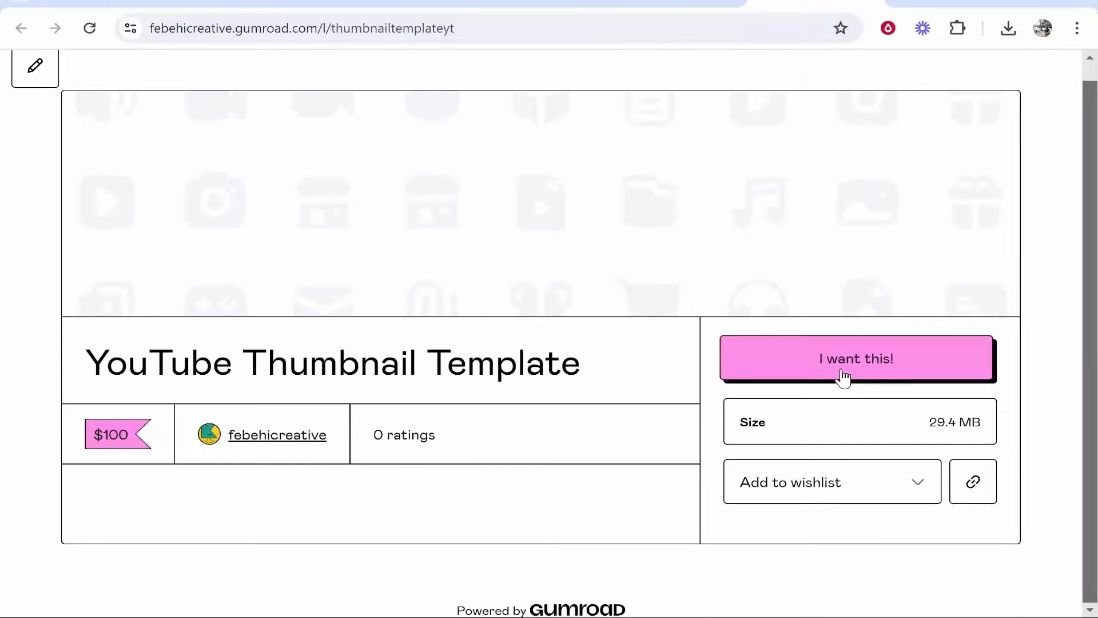
left_click(856, 358)
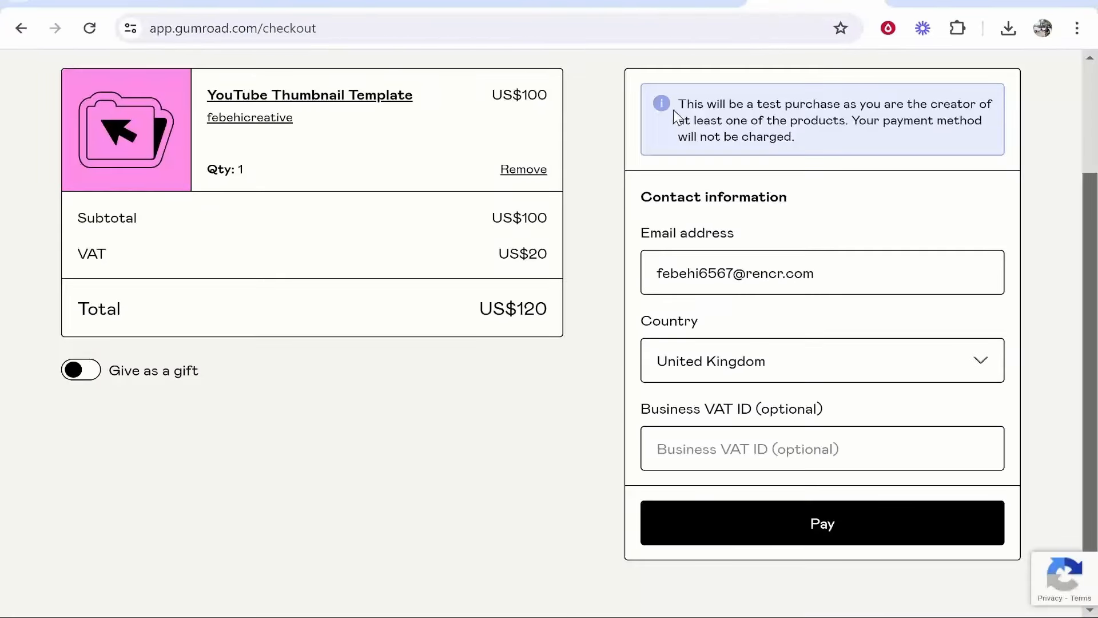
mouse_move(669, 116)
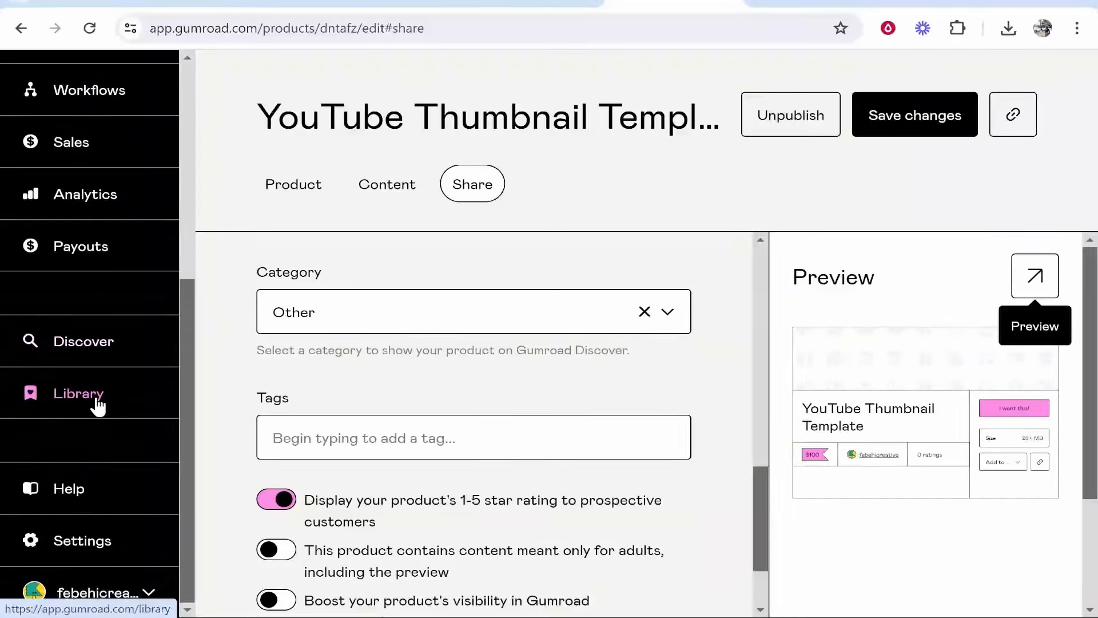
Go to Settings > Payments, dismiss the location prompt and reach the bank account payout form.
left_click(83, 540)
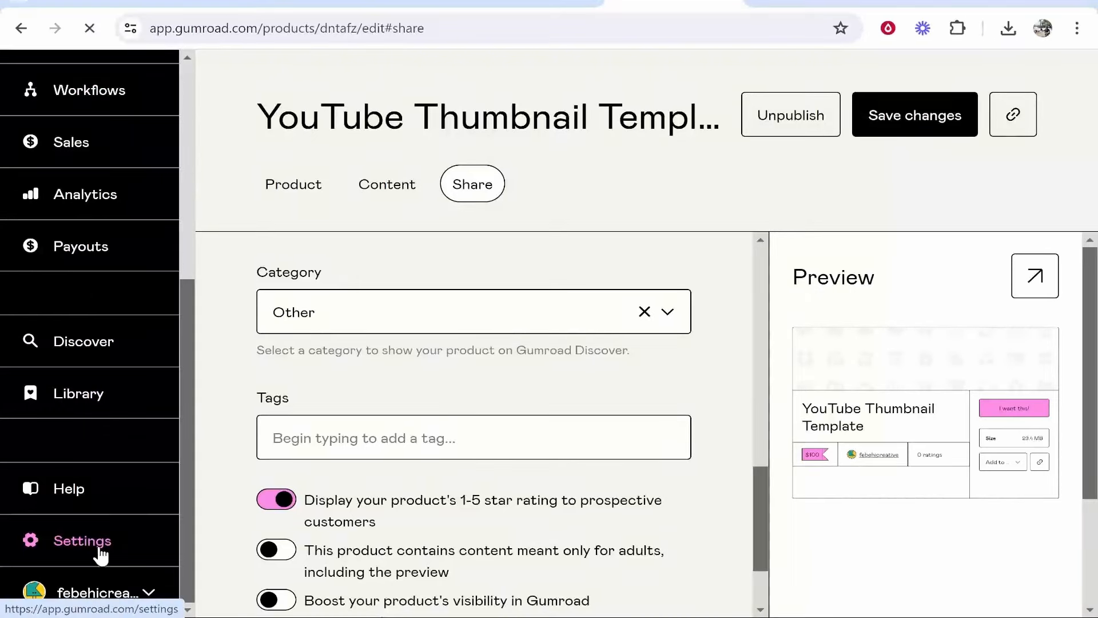
left_click(82, 540)
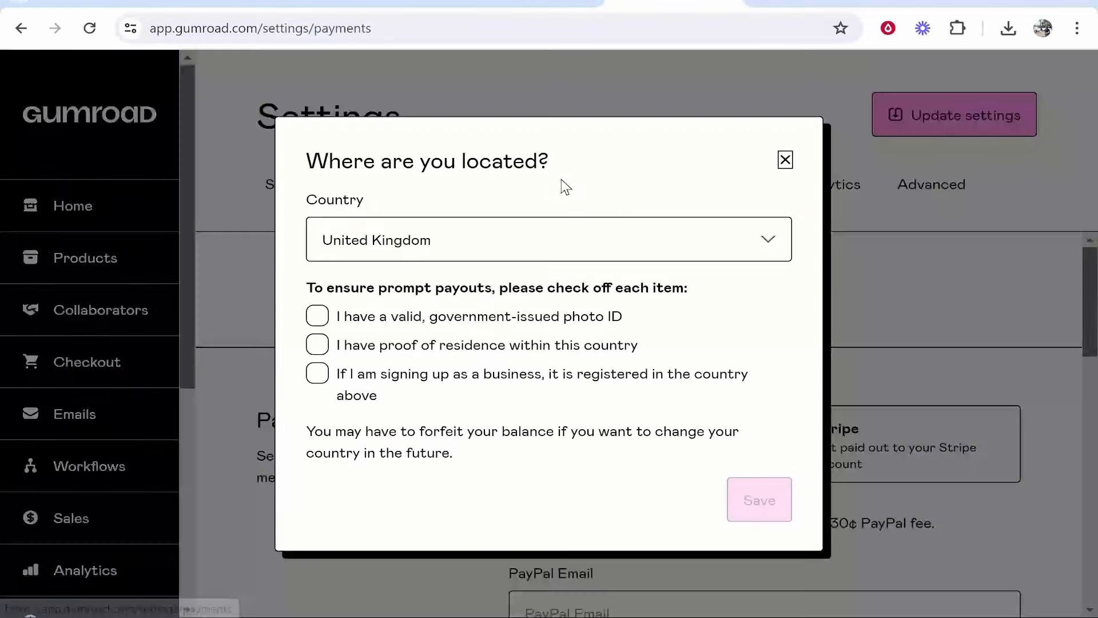
left_click(317, 316)
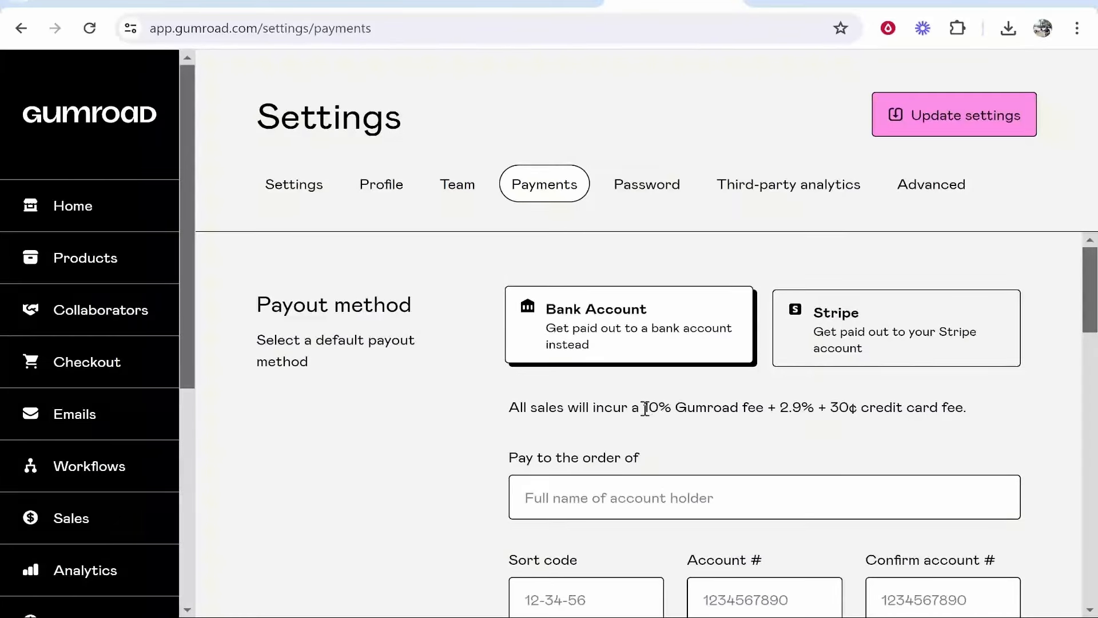
double_click(770, 407)
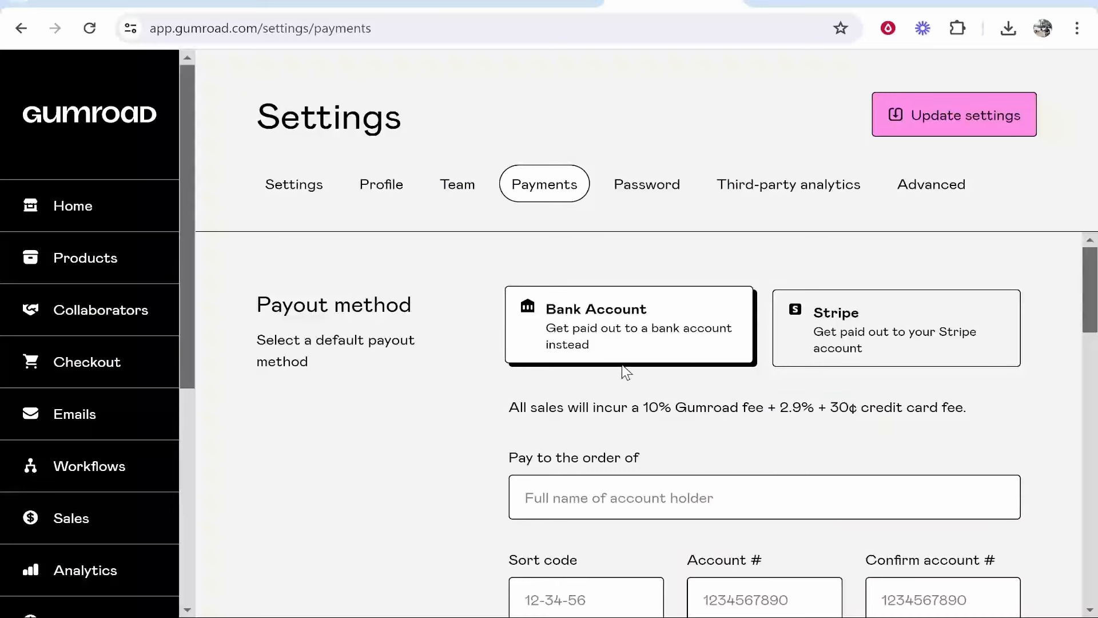
mouse_move(371, 325)
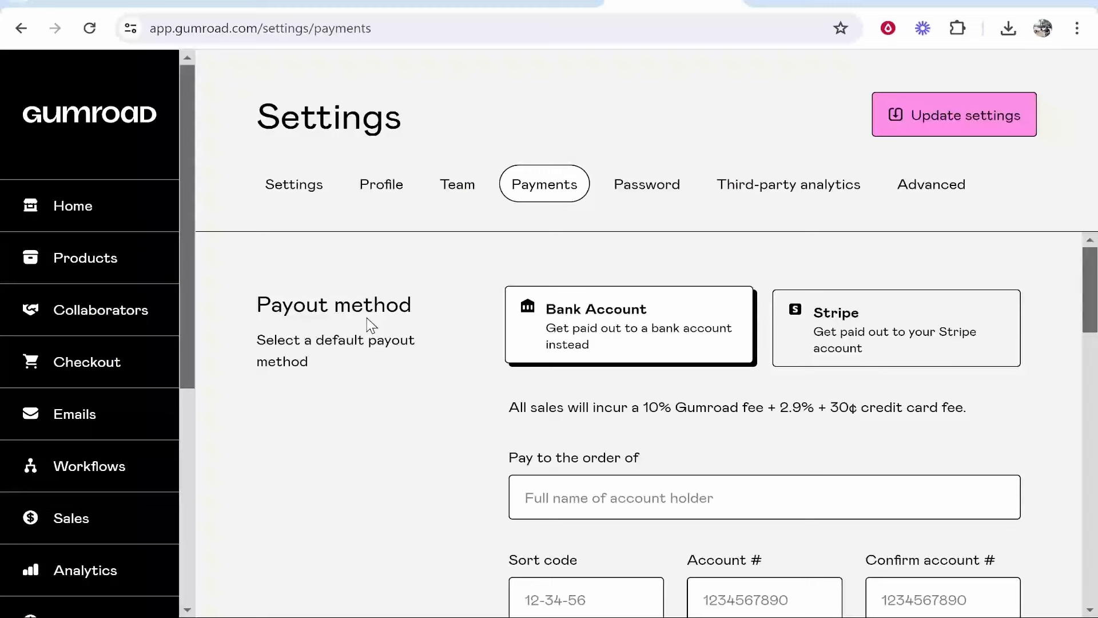